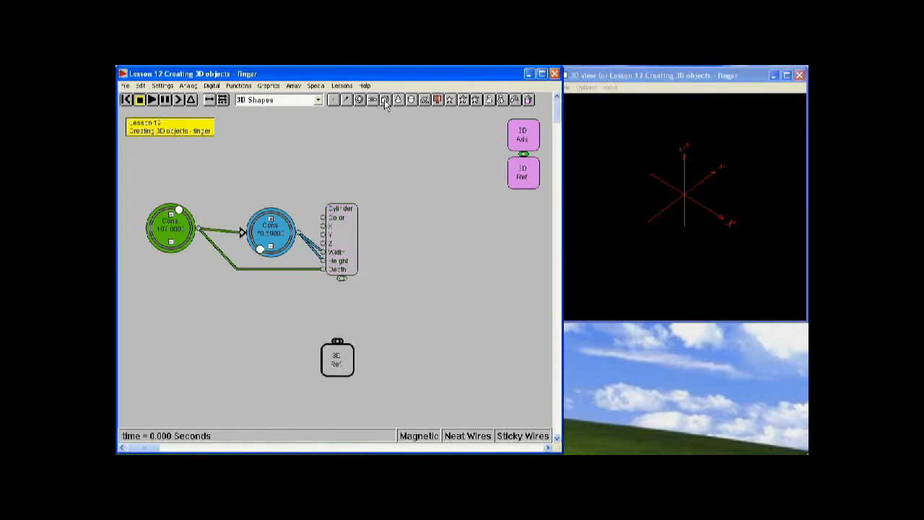
- Insert a 3D Rotate block between the Cylinder and 3D Ref blocks
click(269, 85)
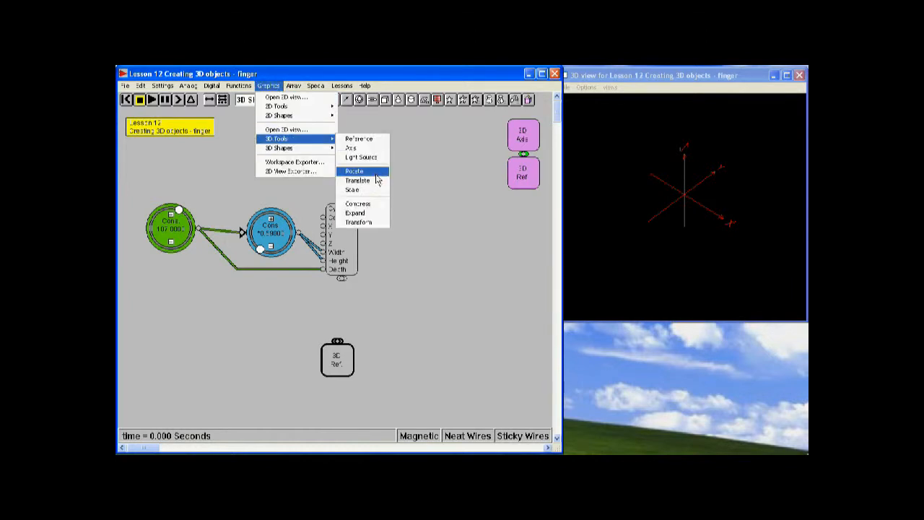
click(354, 171)
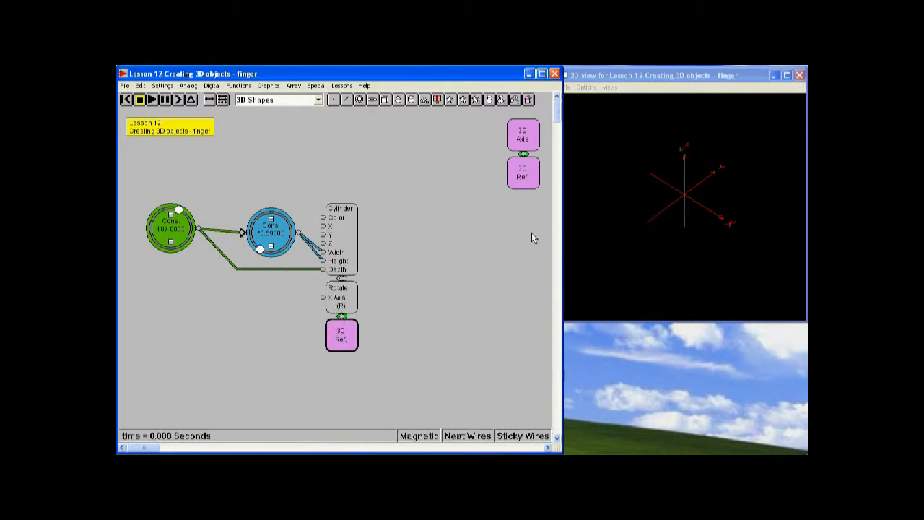
- Set the Rotate block to rotate on the Y axis with angle in degrees
double_click(340, 297)
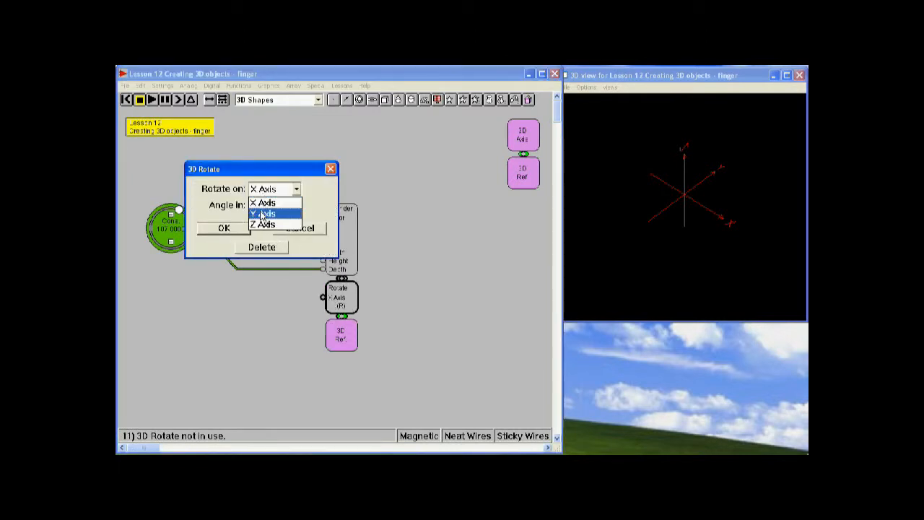
click(264, 213)
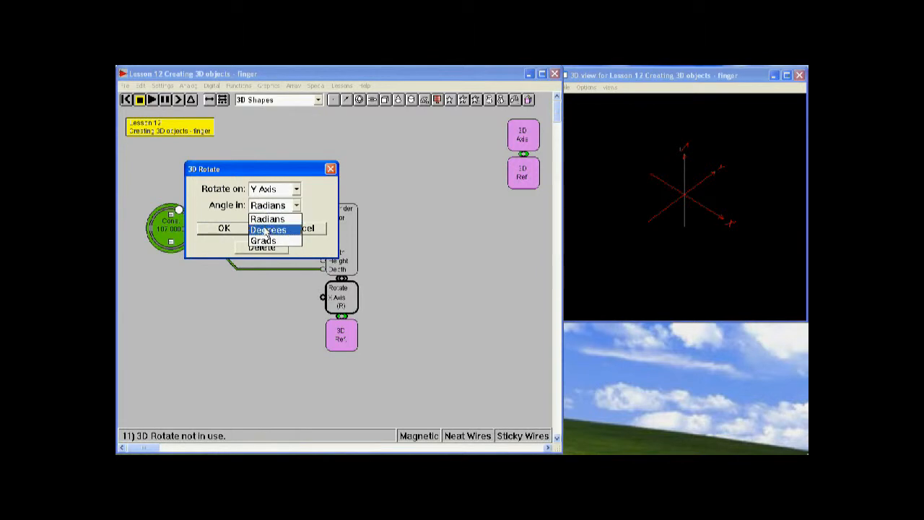
click(268, 229)
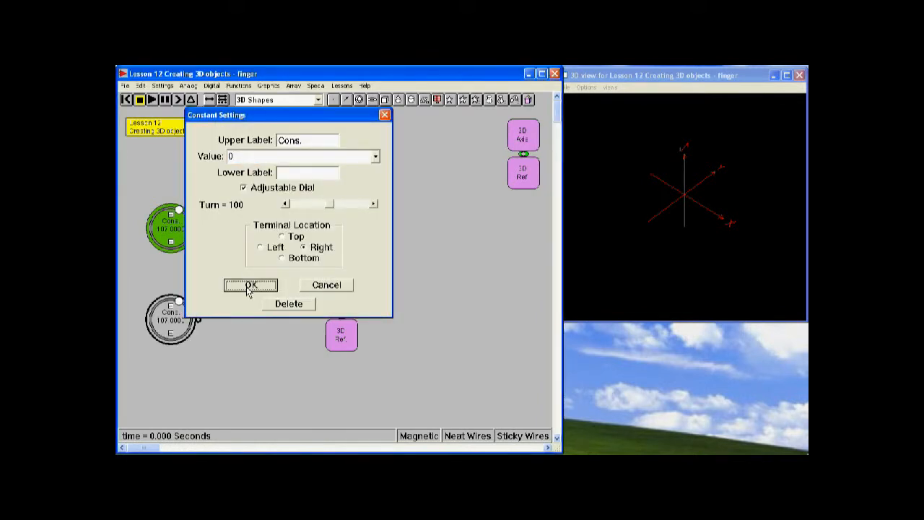
- Confirm a new Constant block feeding the rotation angle and dial it to 4.000
click(249, 285)
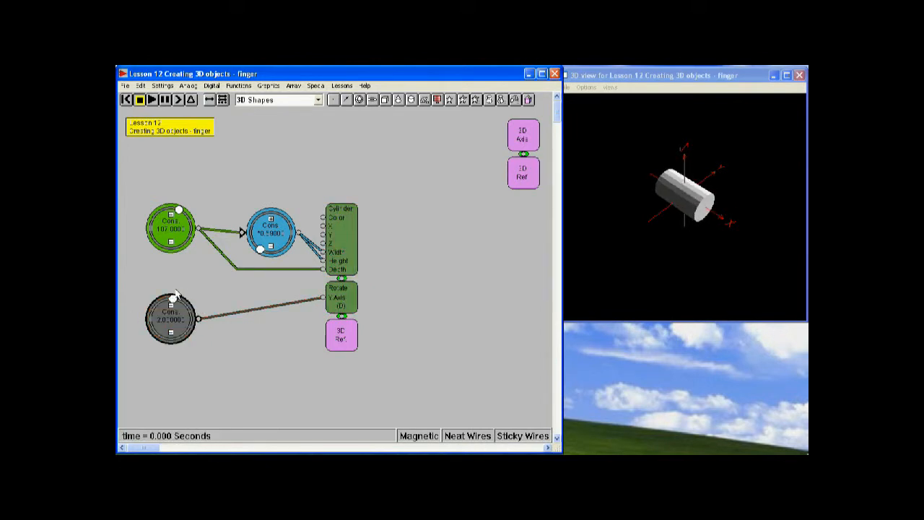
click(171, 319)
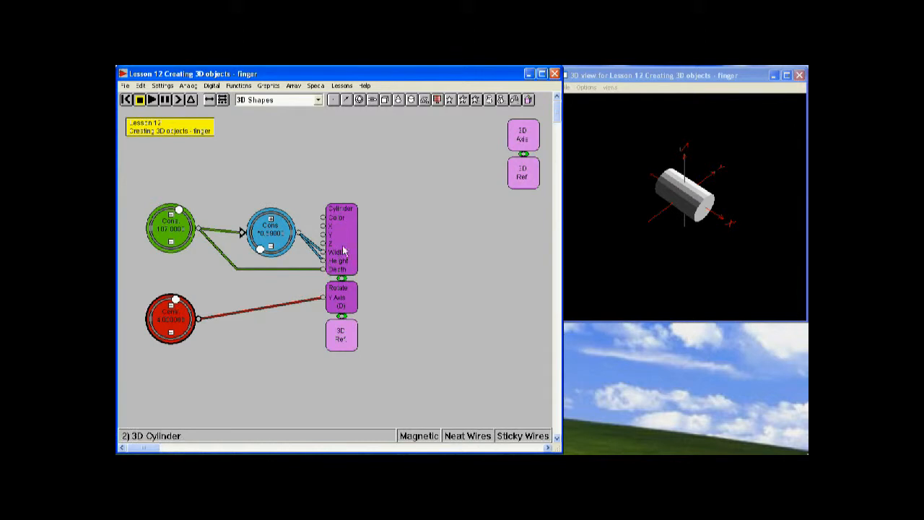
mouse_move(345, 231)
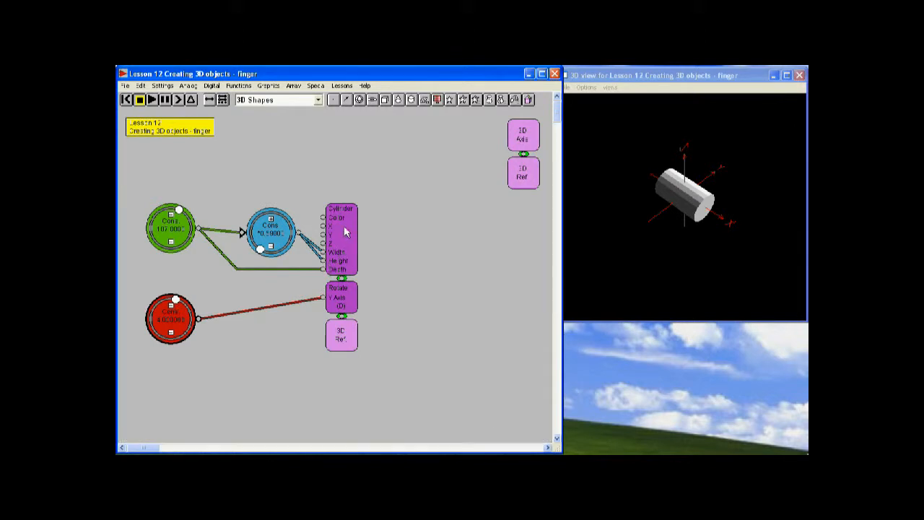
- Set the Cylinder's fractional X offset to 1.00, then change it to -1.00
double_click(340, 239)
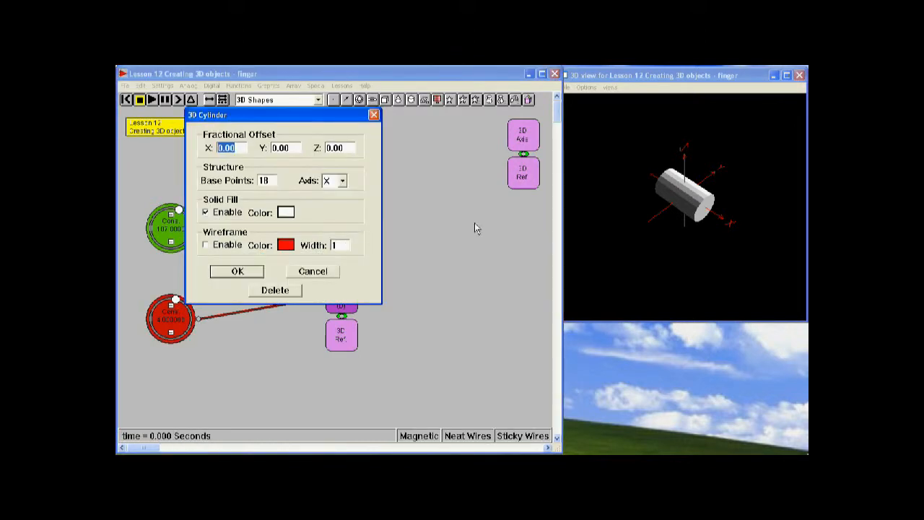
click(227, 148)
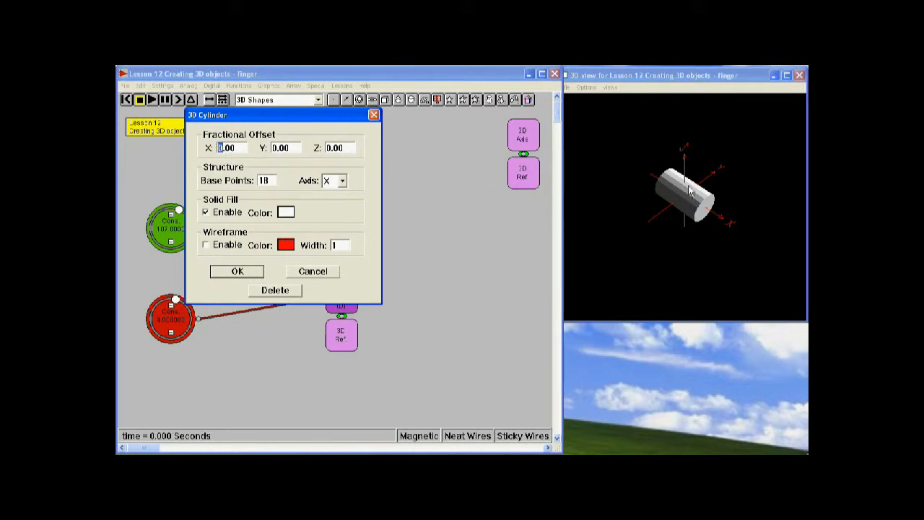
mouse_move(685, 197)
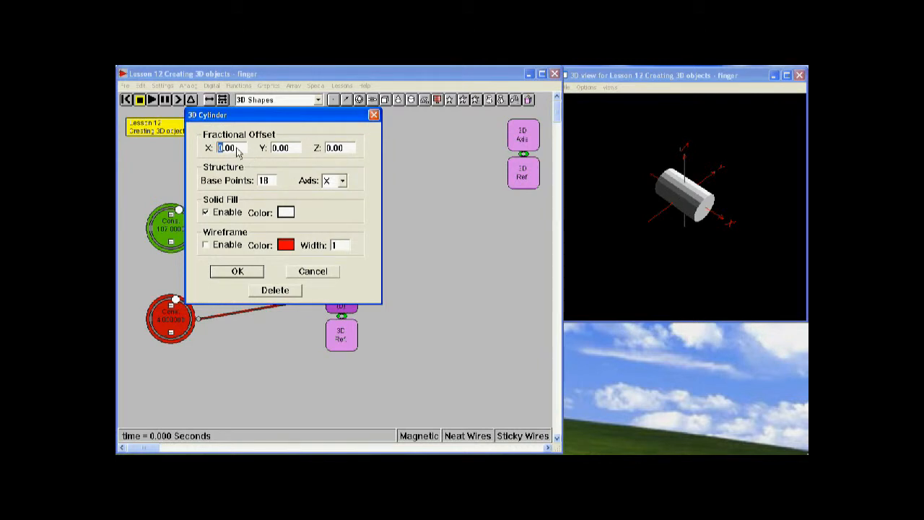
text(1.00)
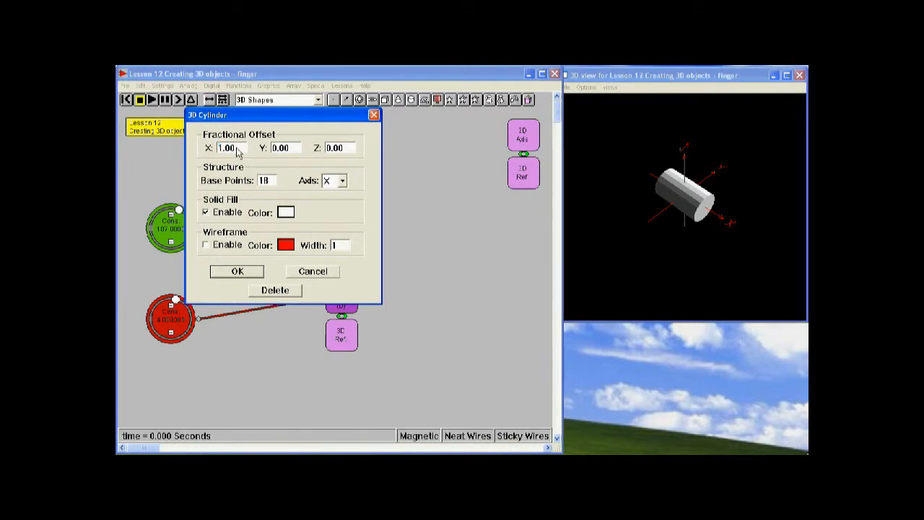
click(237, 271)
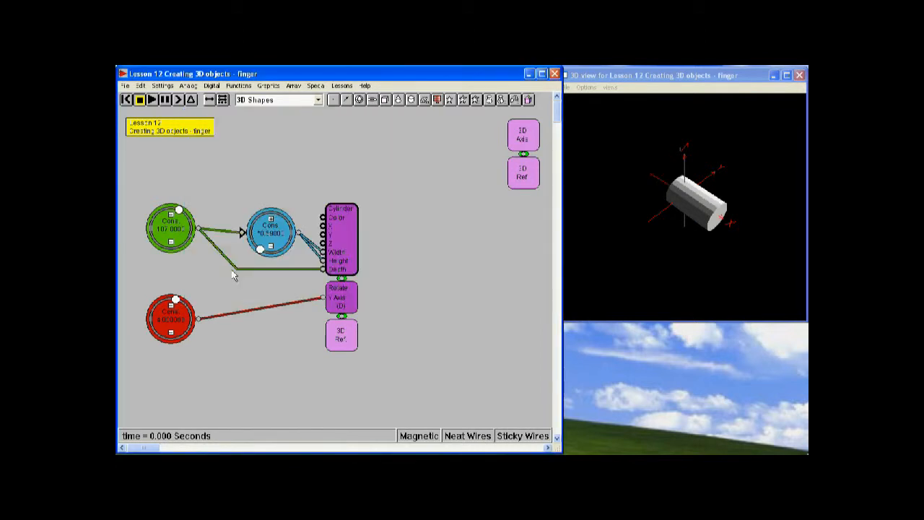
mouse_move(458, 304)
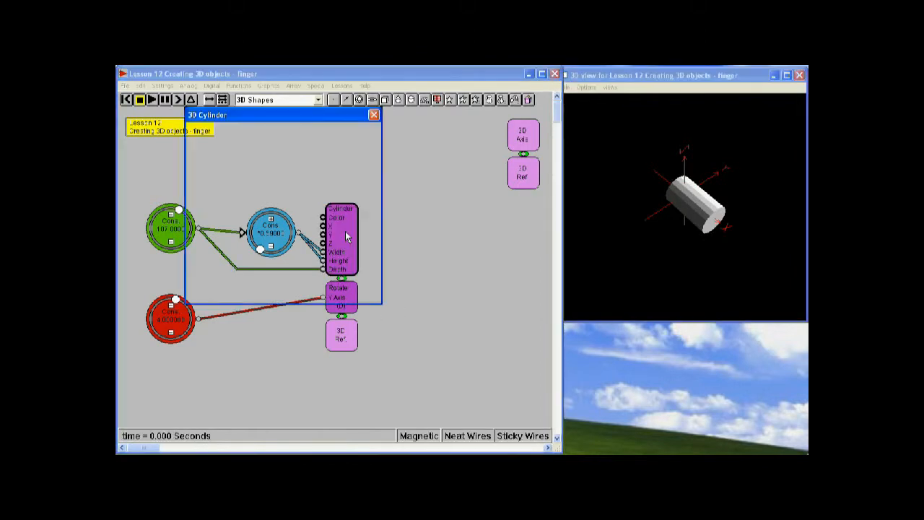
double_click(341, 238)
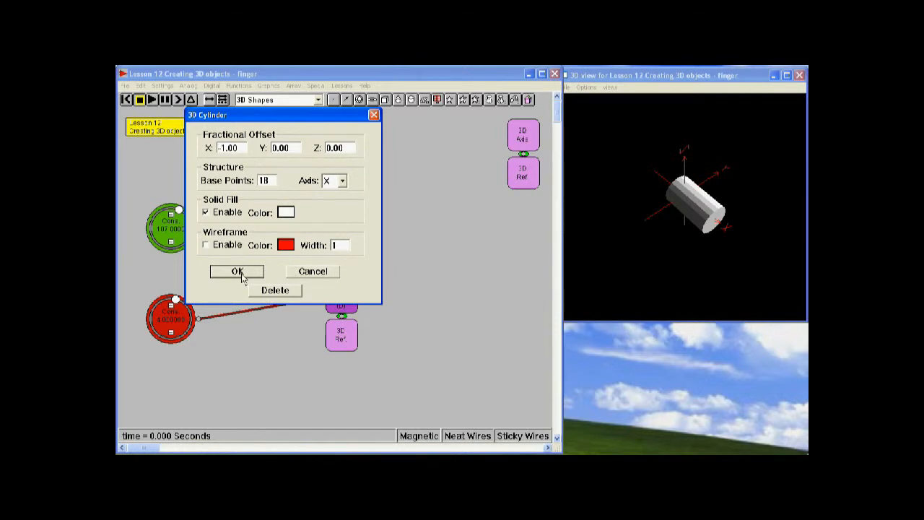
click(237, 271)
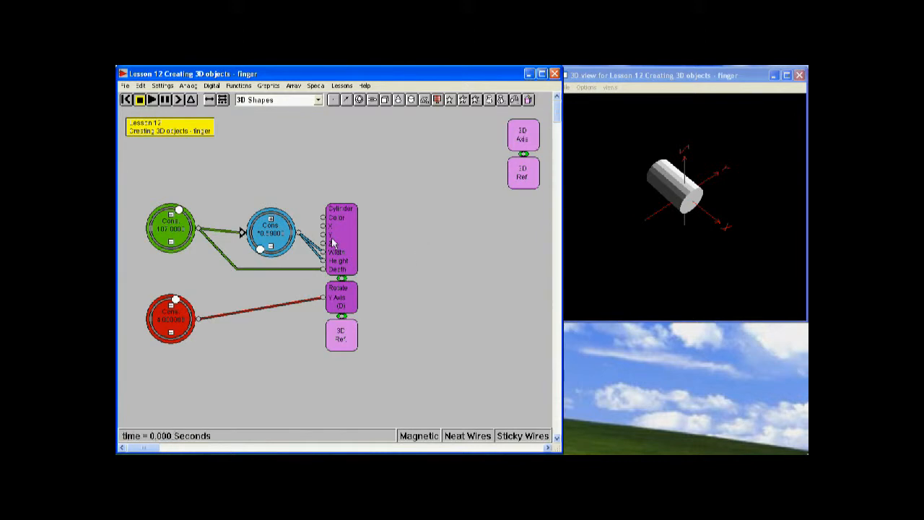
mouse_move(387, 270)
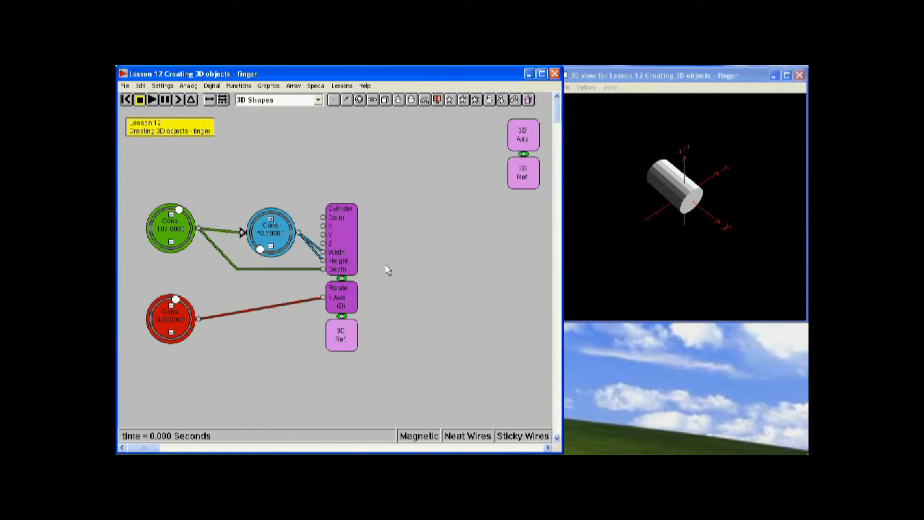
mouse_move(659, 162)
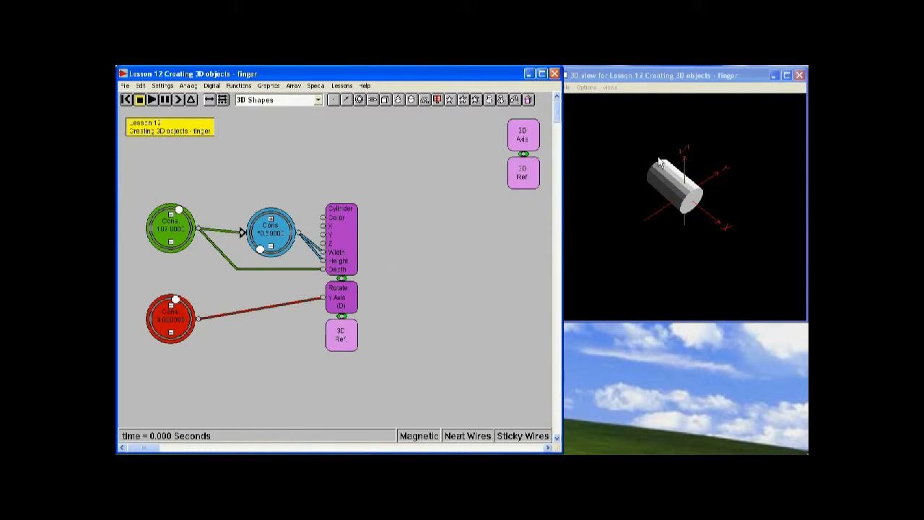
mouse_move(422, 247)
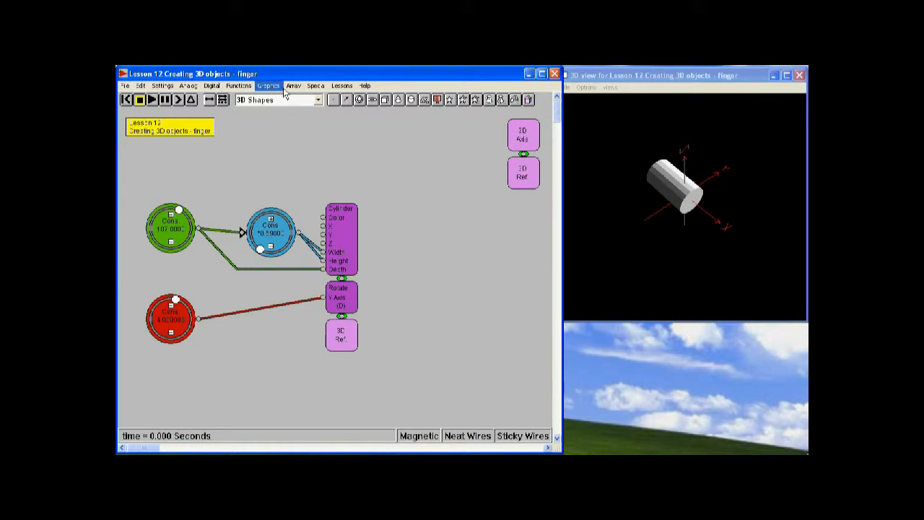
mouse_move(360, 100)
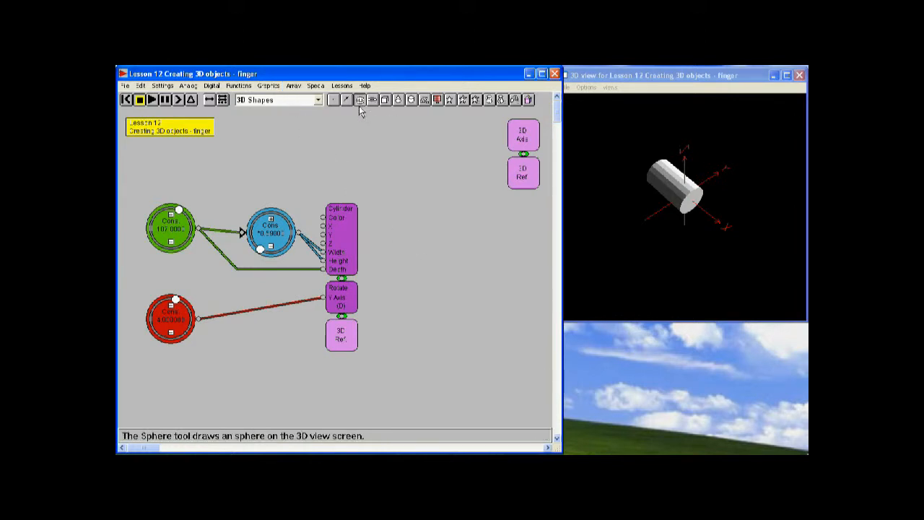
- Add a Sphere block and a 3D Translate block to the diagram
click(360, 100)
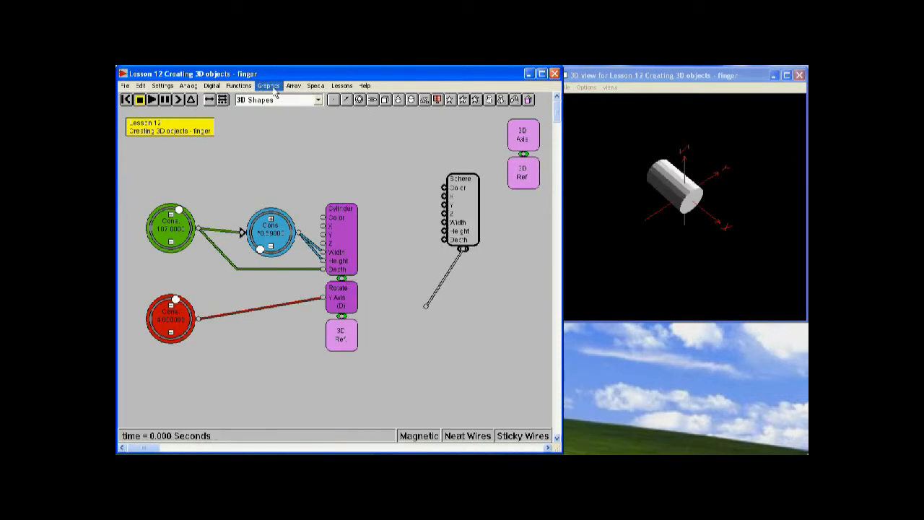
click(268, 85)
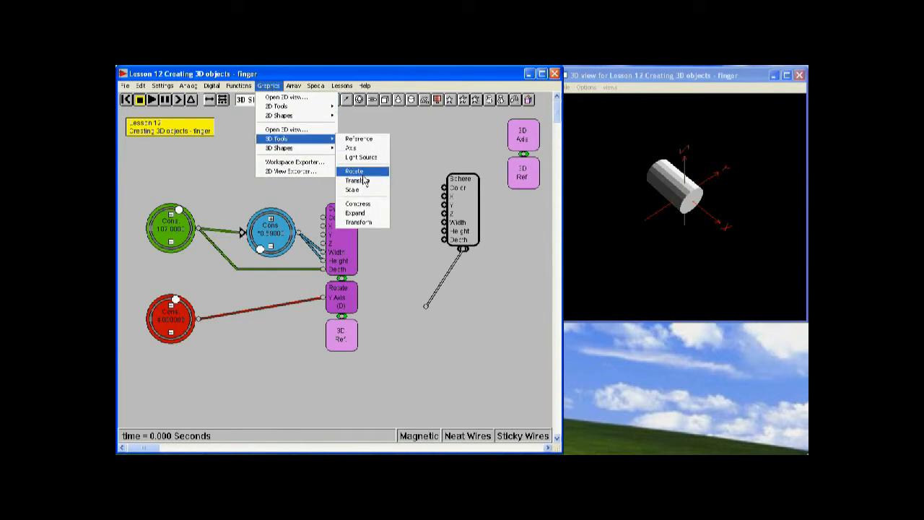
click(354, 171)
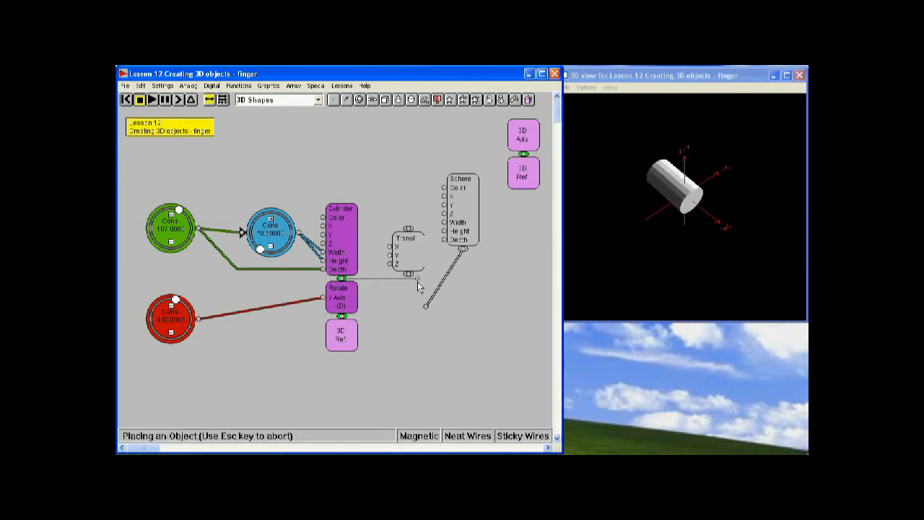
- Place the Translate block and adjust its offset constant to put the sphere at the cylinder's end
click(412, 260)
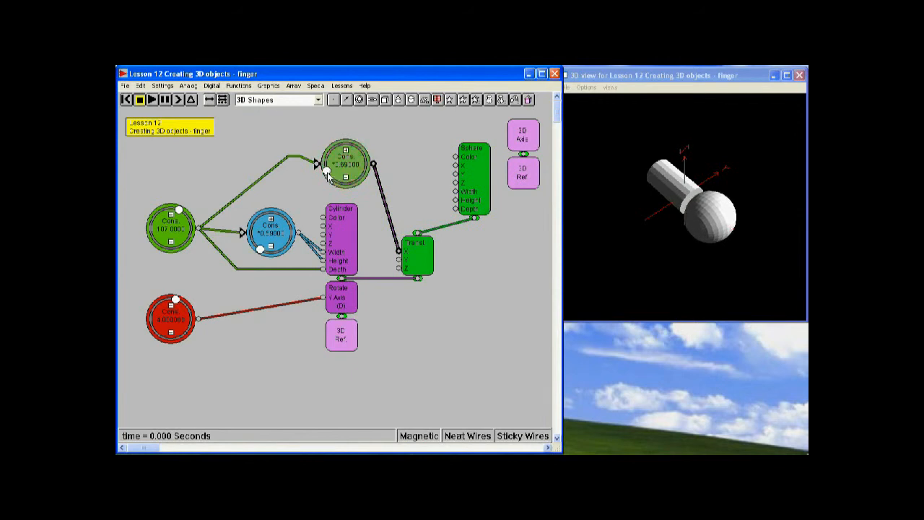
drag(343, 173, 329, 185)
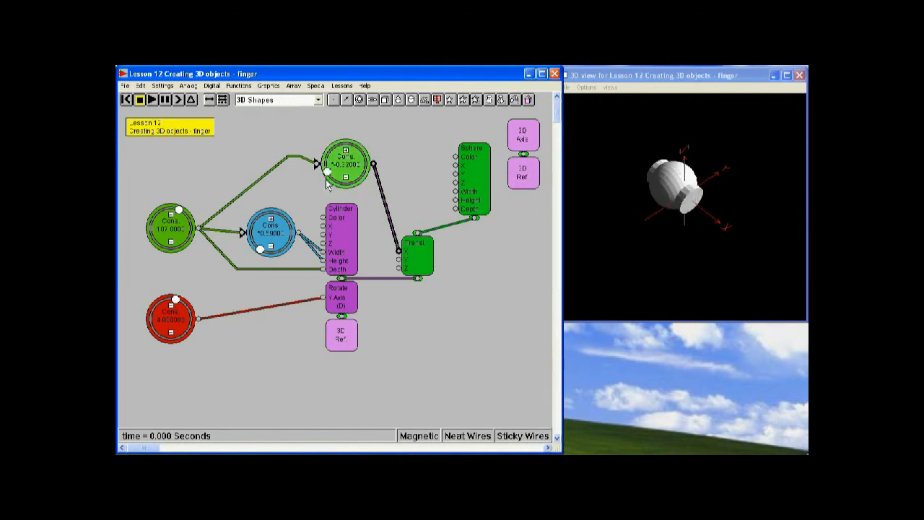
click(345, 164)
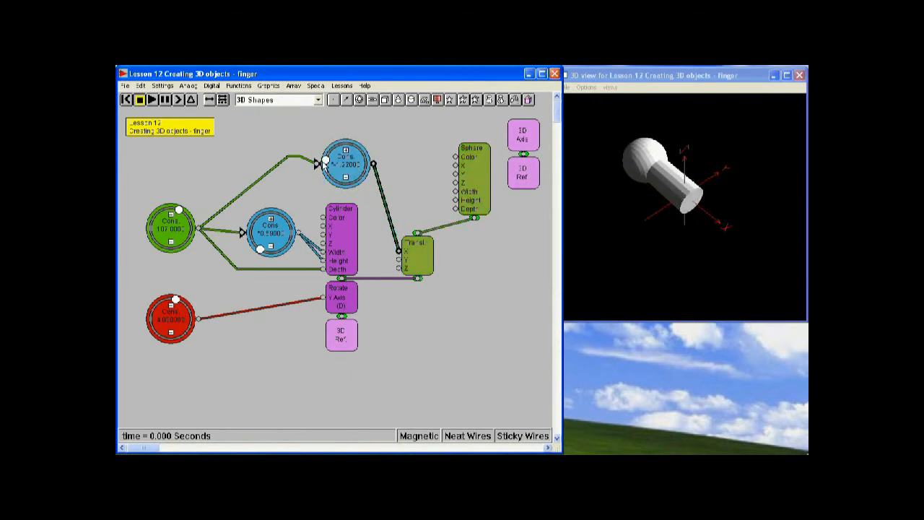
click(344, 162)
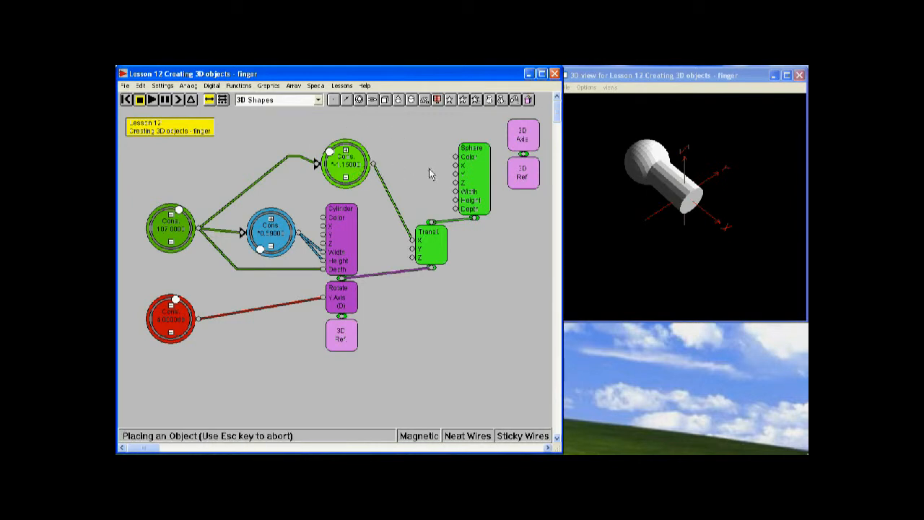
- Duplicate the offset constant to drive the sphere's width, height and depth
right_click(347, 165)
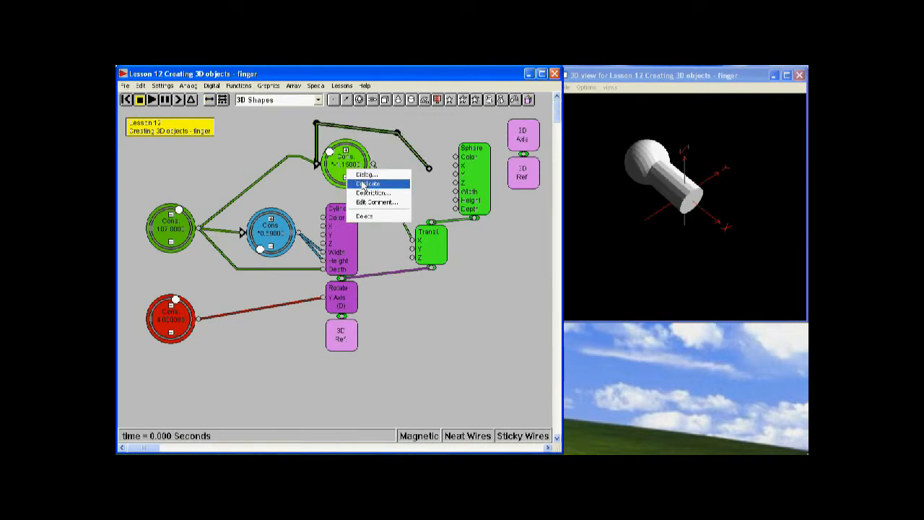
click(367, 183)
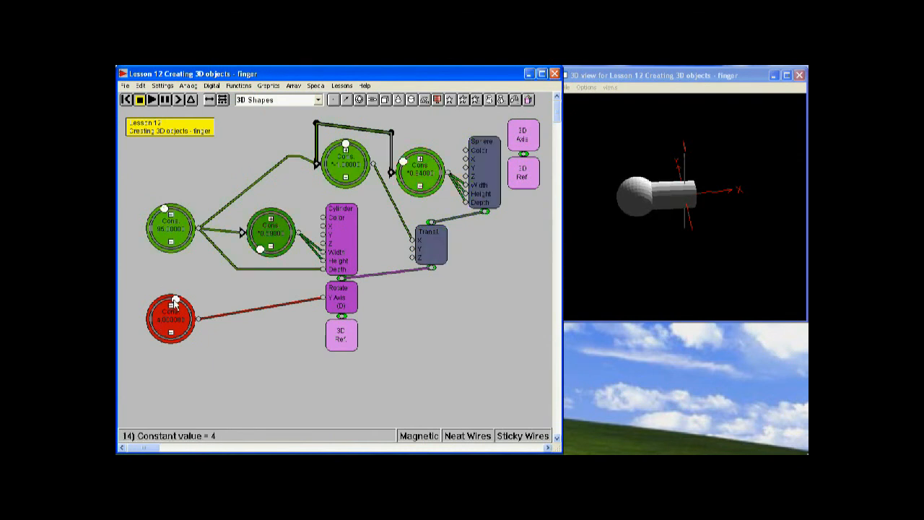
- Raise the rotation constant to about 31 to tilt the finger and knuckle
click(145, 99)
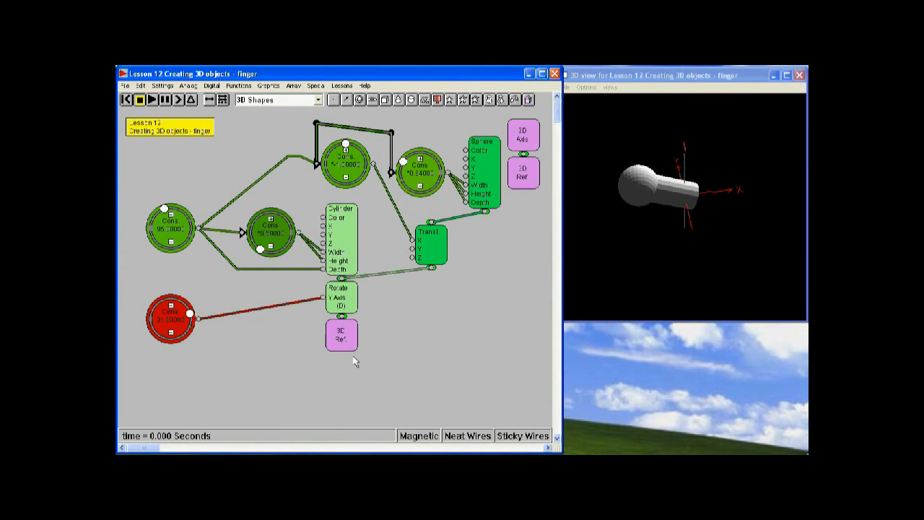
mouse_move(444, 367)
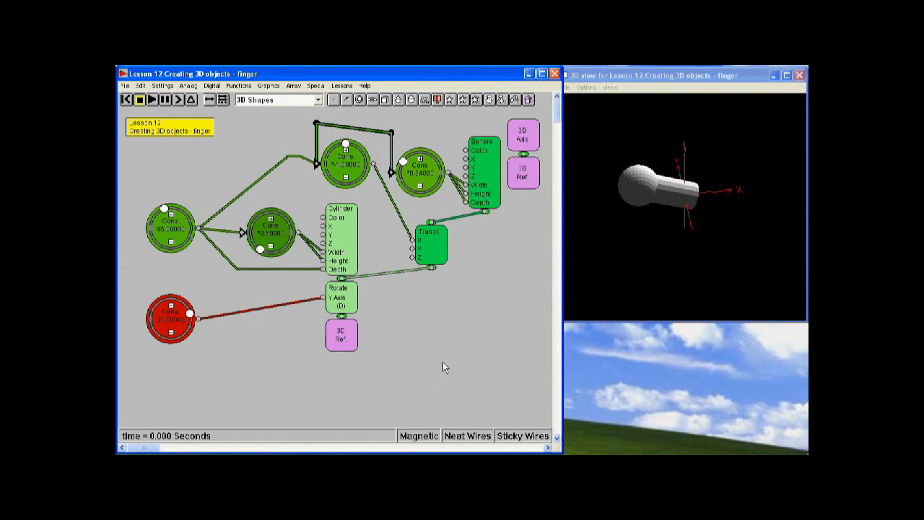
mouse_move(455, 345)
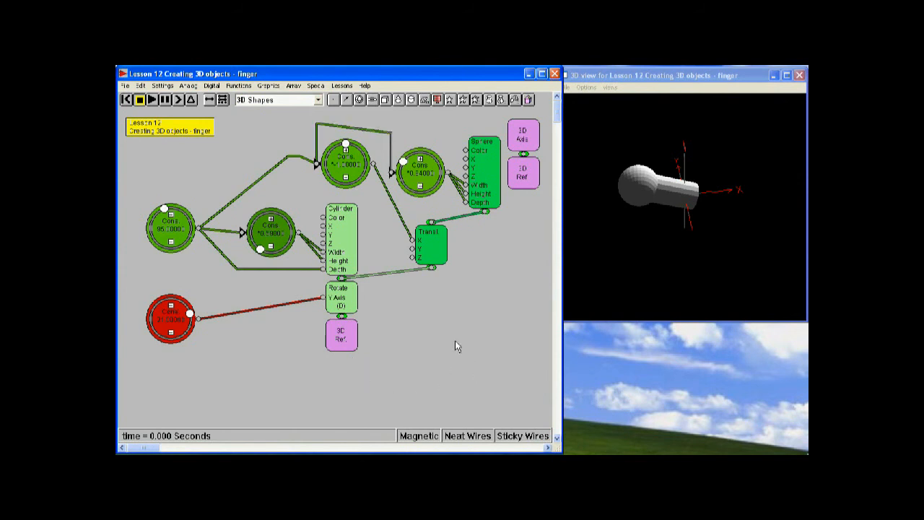